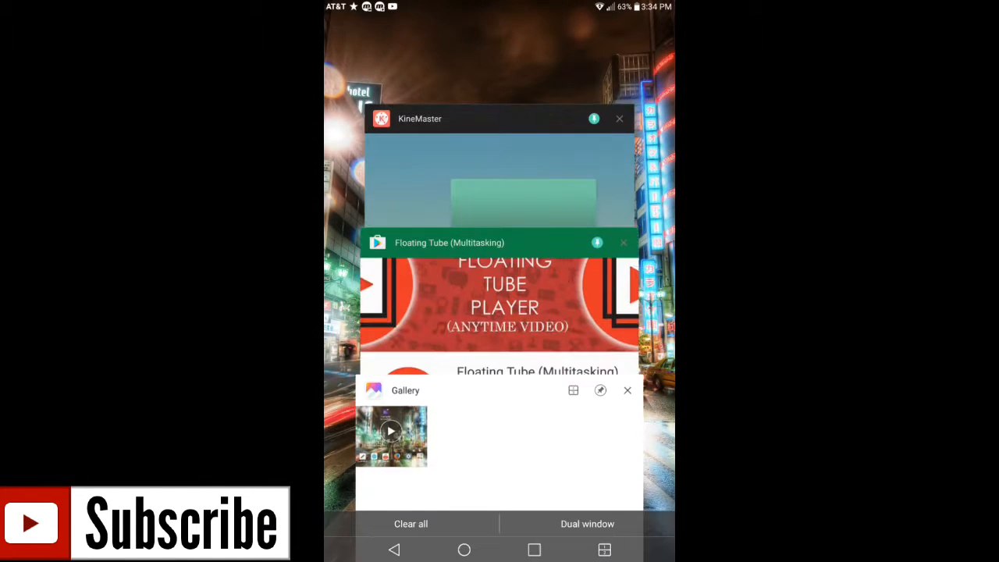
Bring up the Floating Tube store listing from Recent apps and look through the page
click(499, 304)
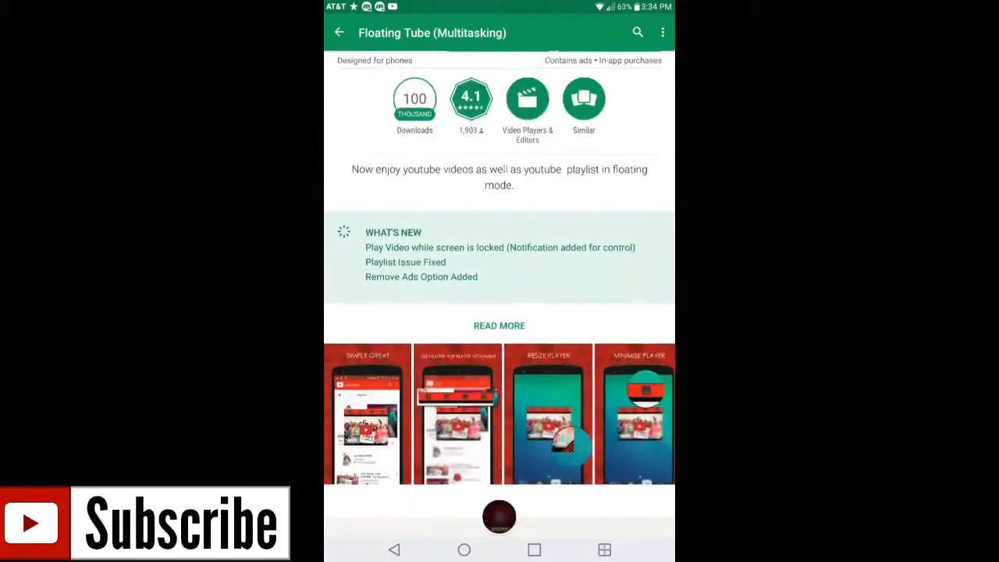
scroll(down, 3)
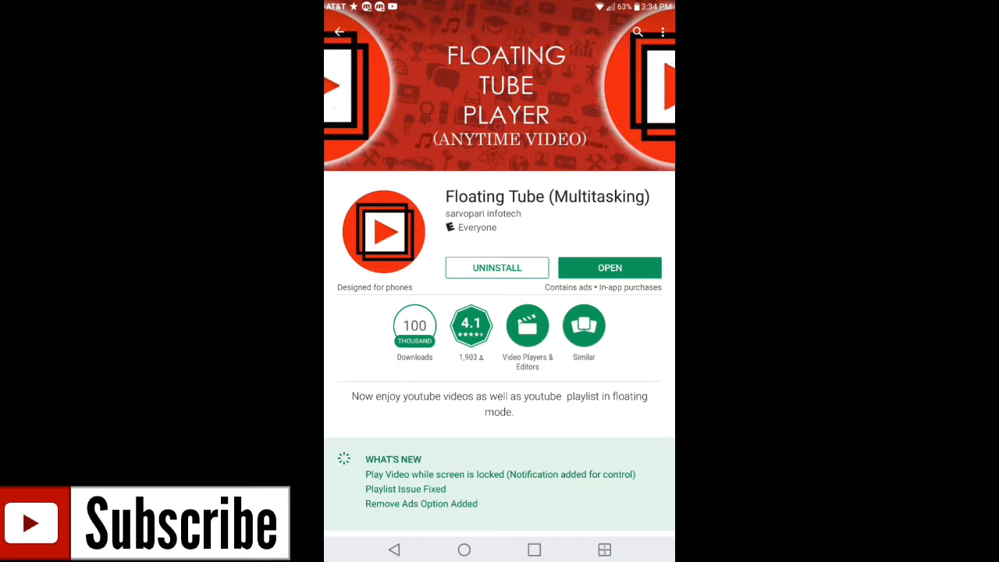
scroll(down, 3)
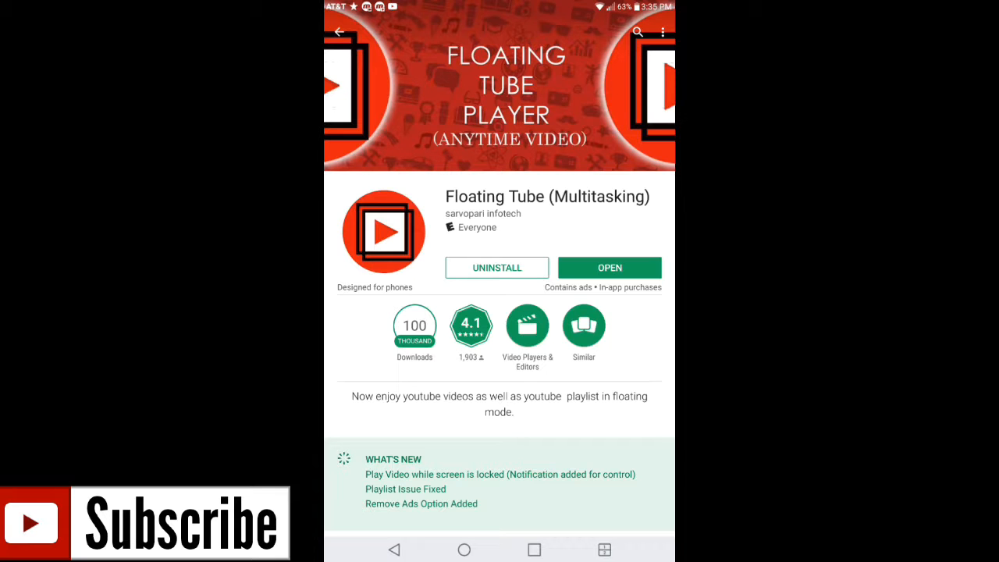
Launch Floating Tube and dismiss the full-screen Audible advertisement
click(609, 267)
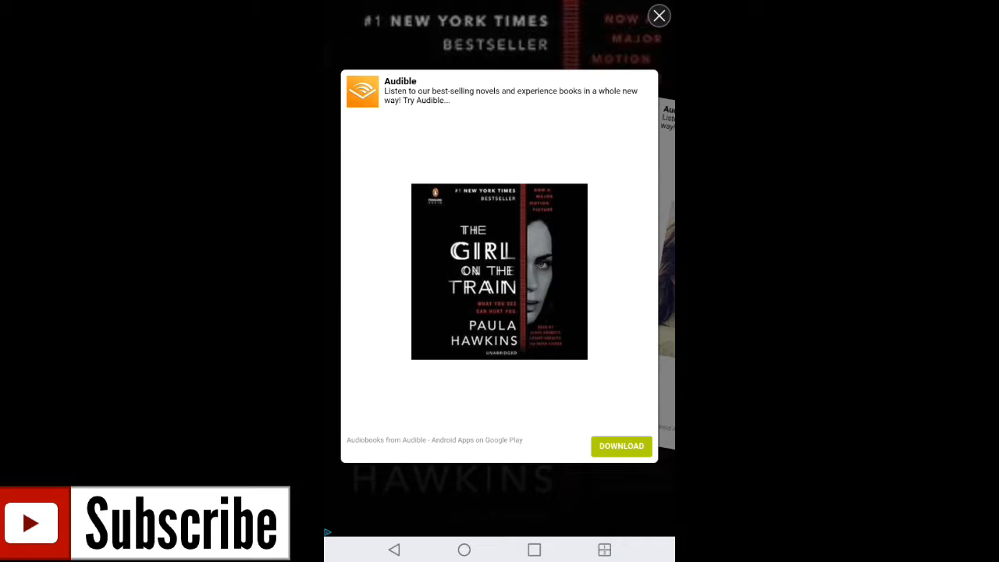
click(659, 15)
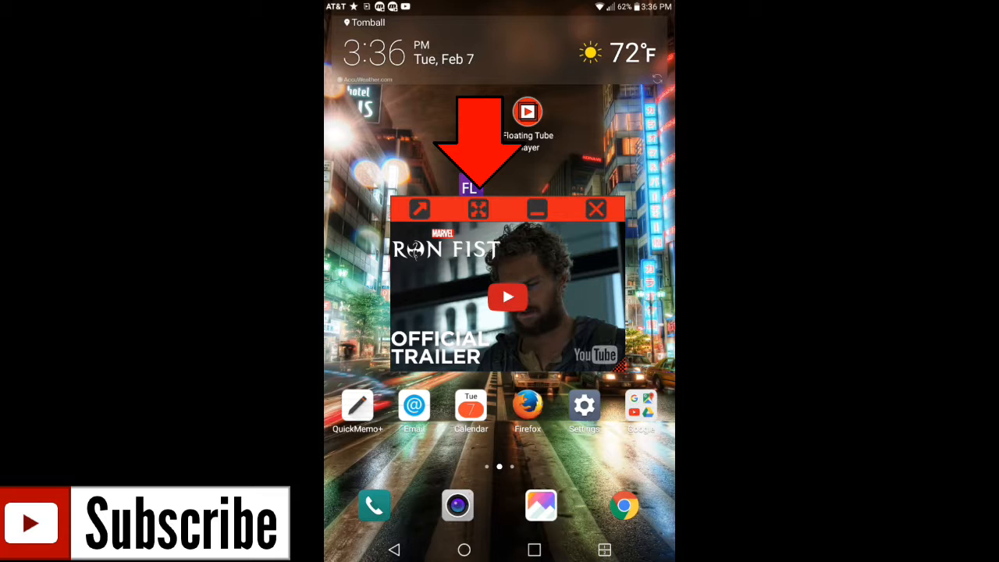
Expand the floating player back into the app's full video feed
click(478, 210)
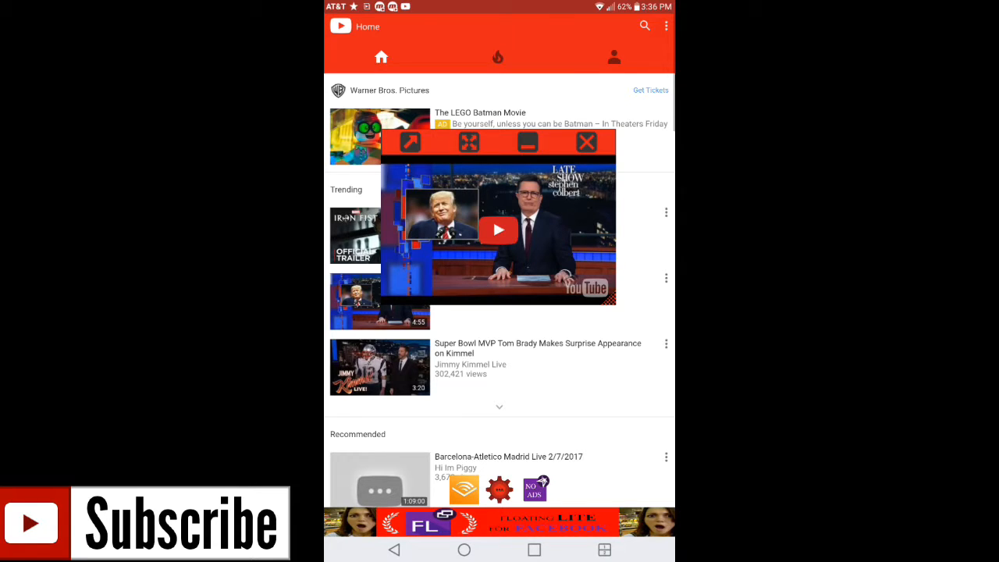
Minimize the floating player and bring up the Stop Ads purchase screen via NO ADS
click(587, 142)
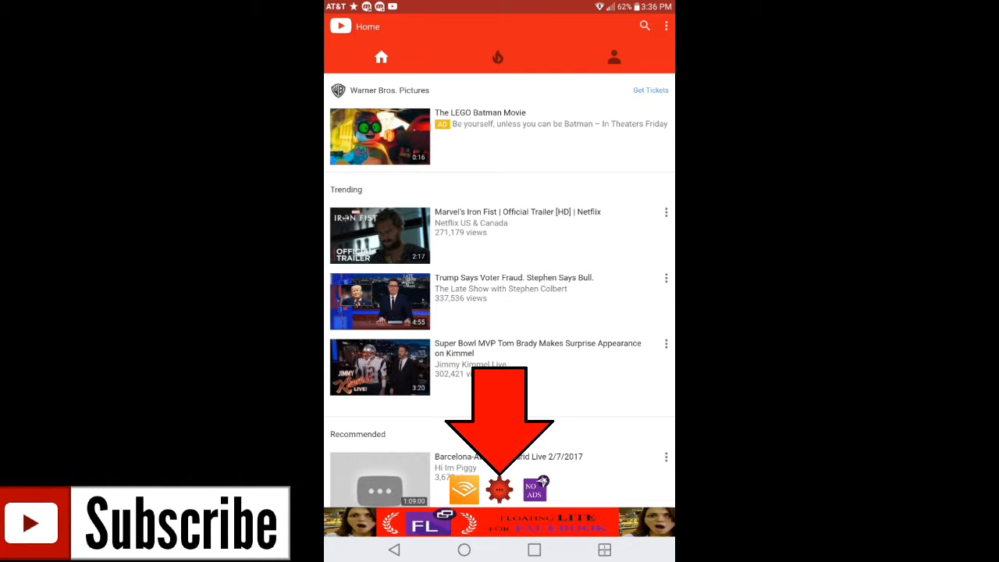
click(498, 490)
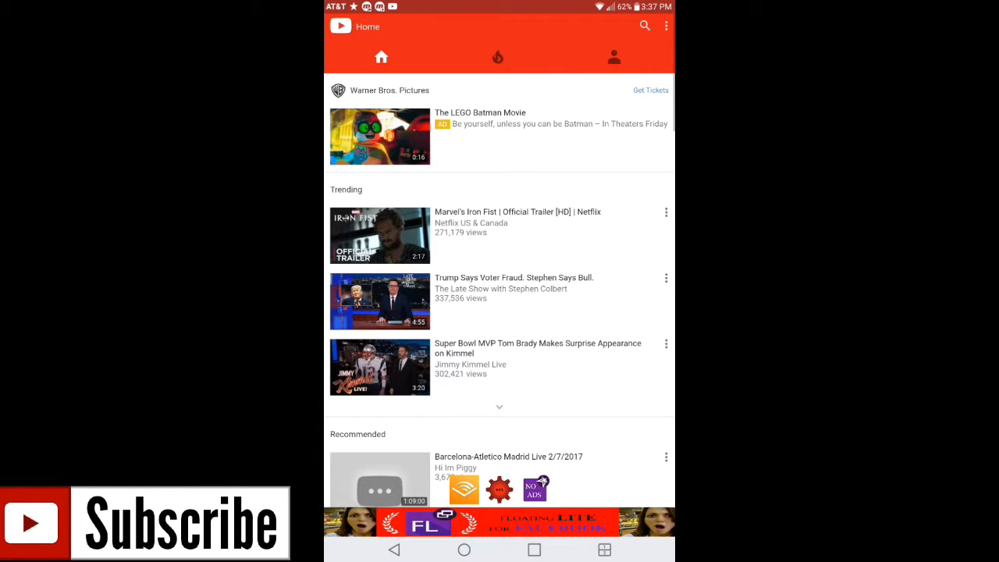
click(534, 487)
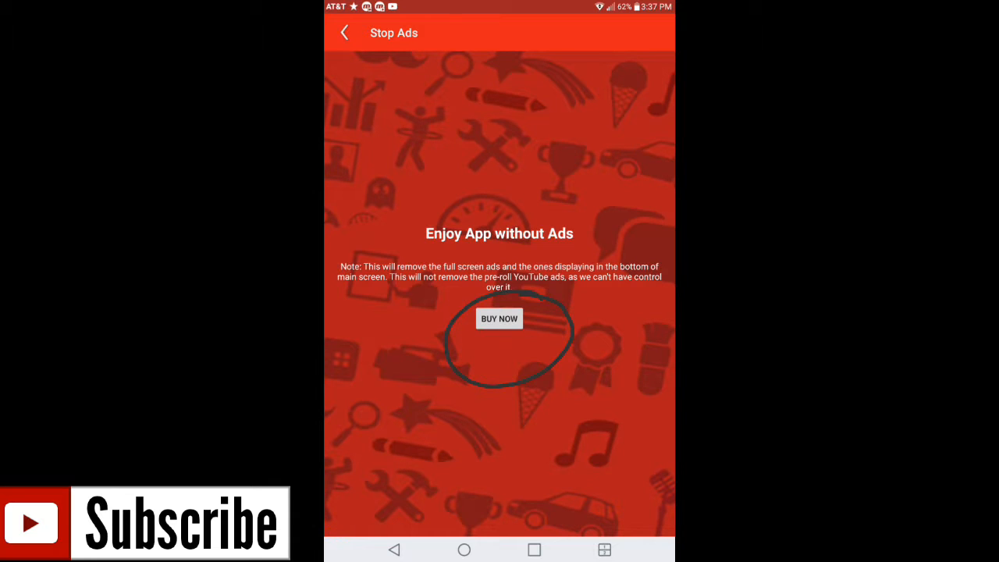
Back out of the Stop Ads screen, keeping the Late Show clip floating
click(344, 32)
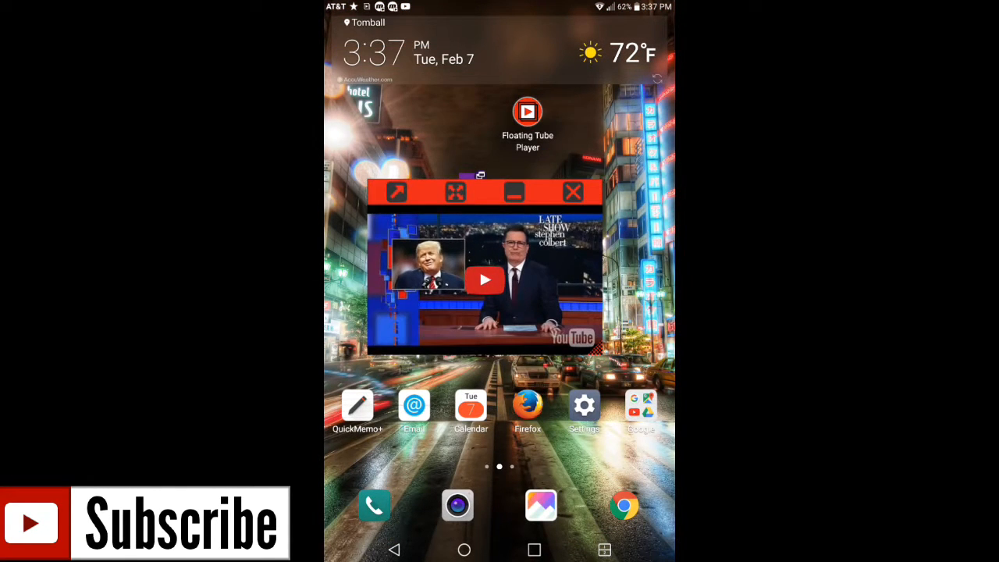
scroll(left, 3)
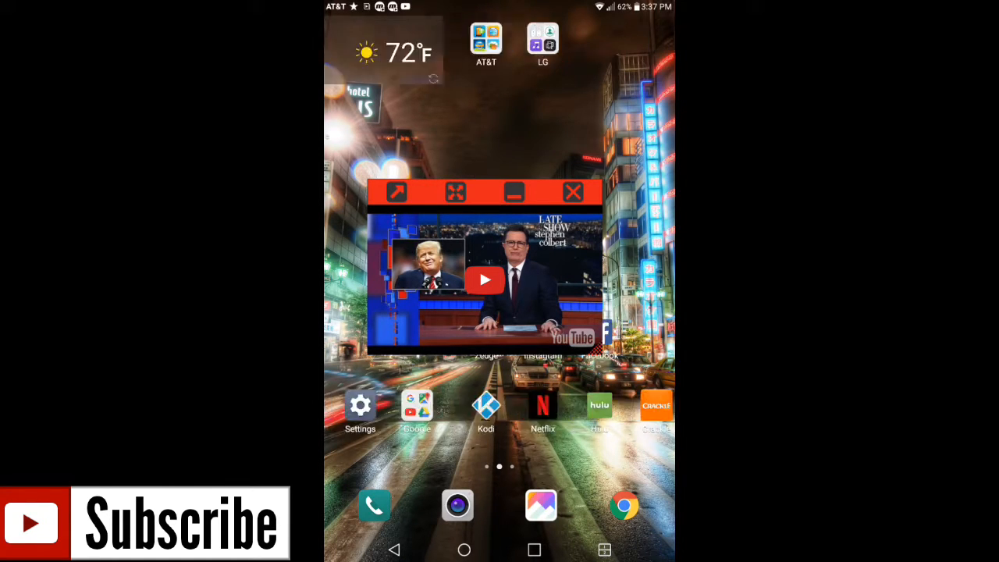
scroll(left, 3)
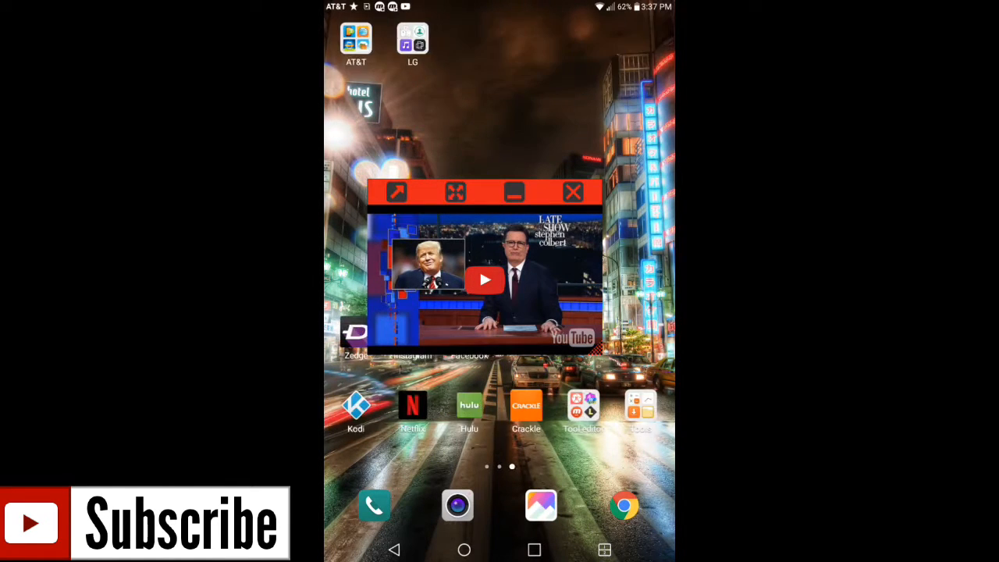
scroll(left, 3)
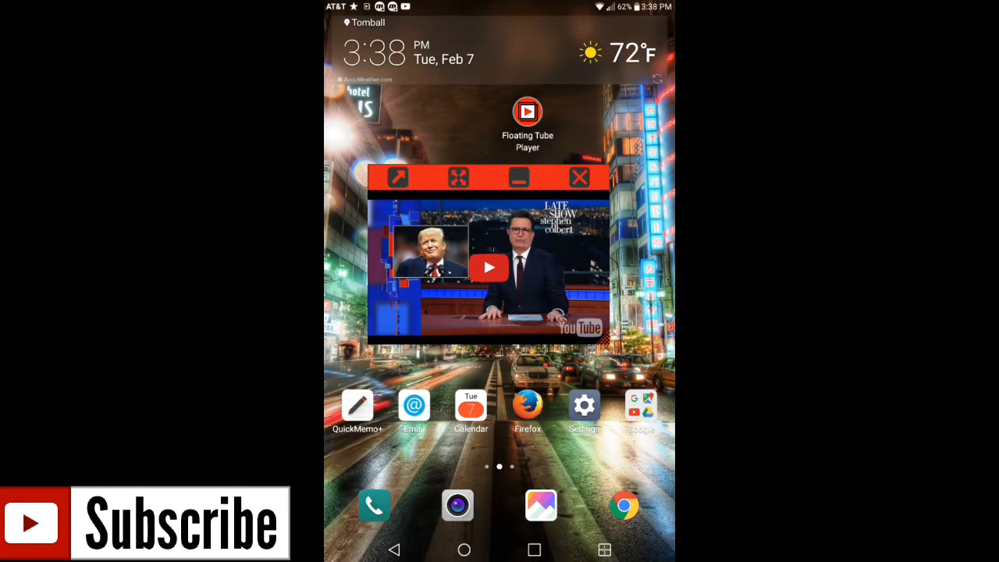
Drag the floating Late Show window lower and reveal its playback controls
drag(487, 258, 492, 422)
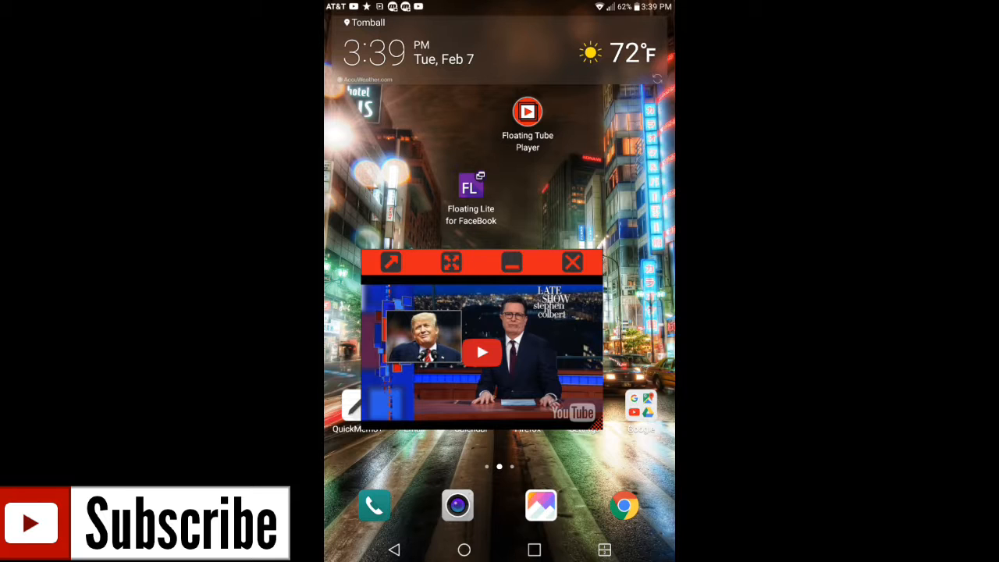
click(481, 351)
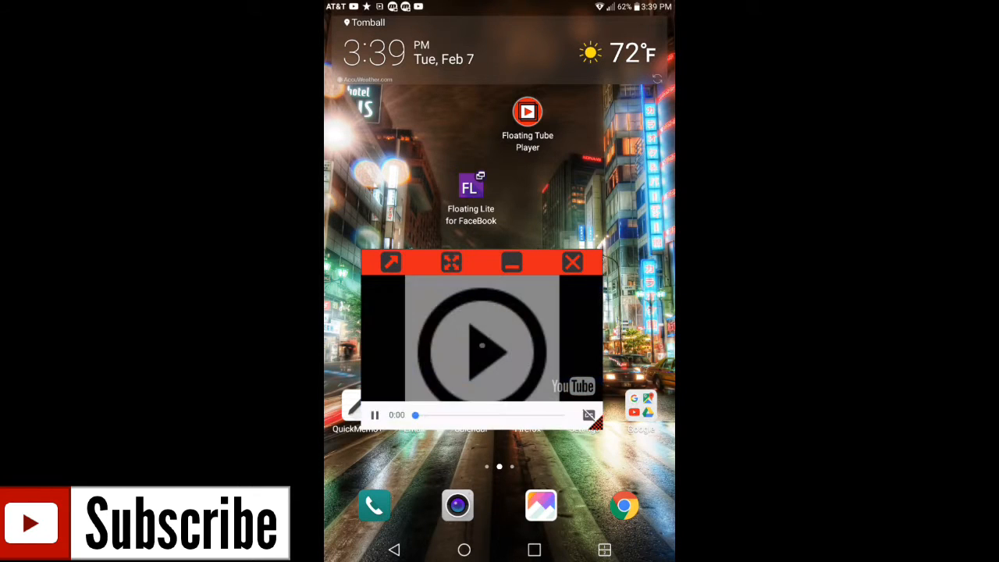
Play then pause the Late Show clip and shrink the floating window into a bubble
click(481, 350)
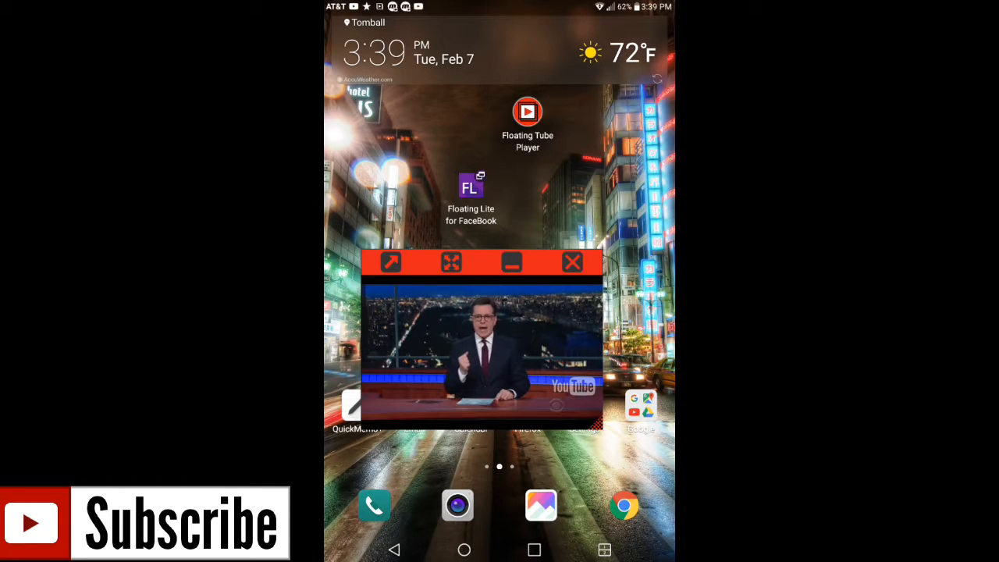
click(481, 352)
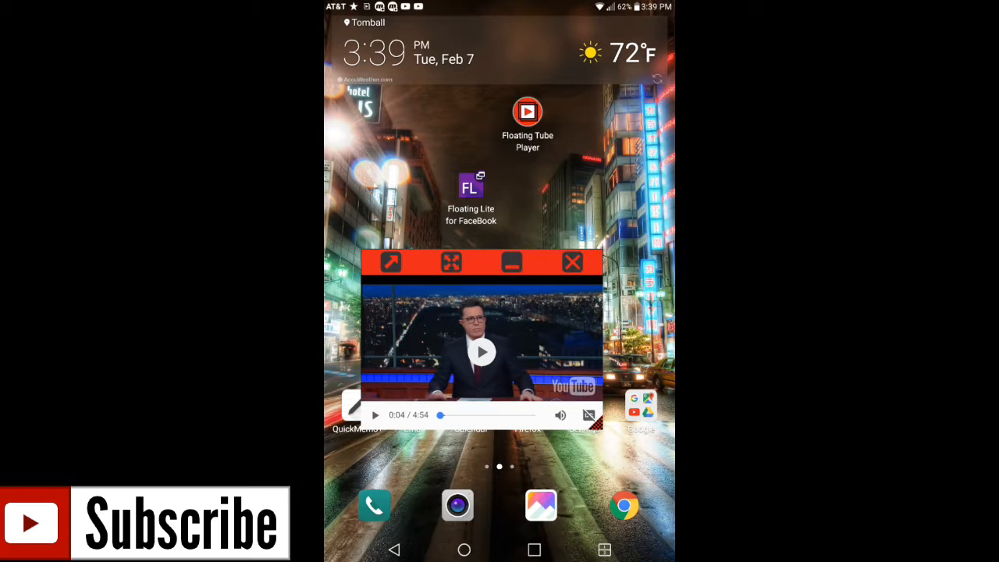
click(482, 353)
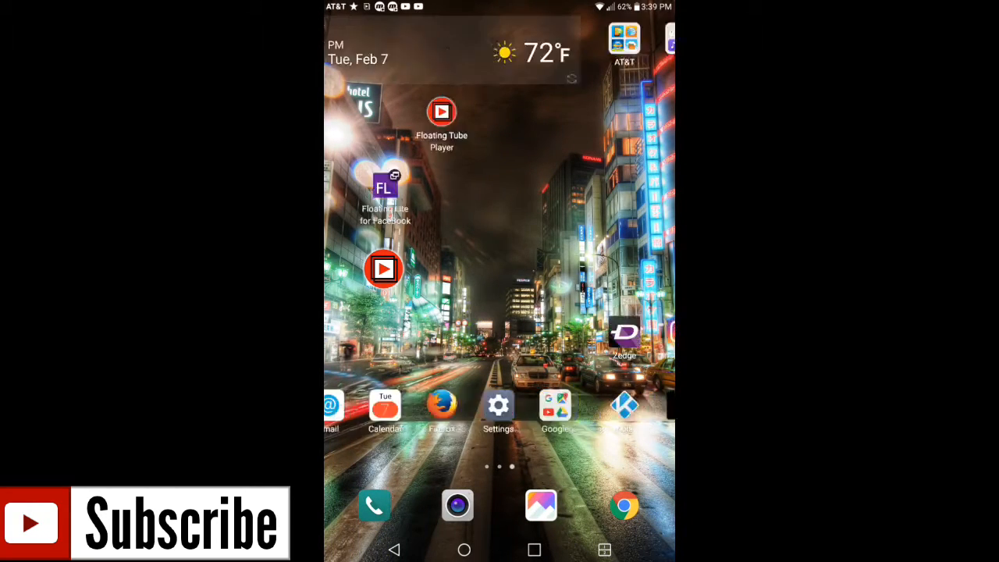
Swipe across the home screen pages back to the one with the floating player
scroll(left, 3)
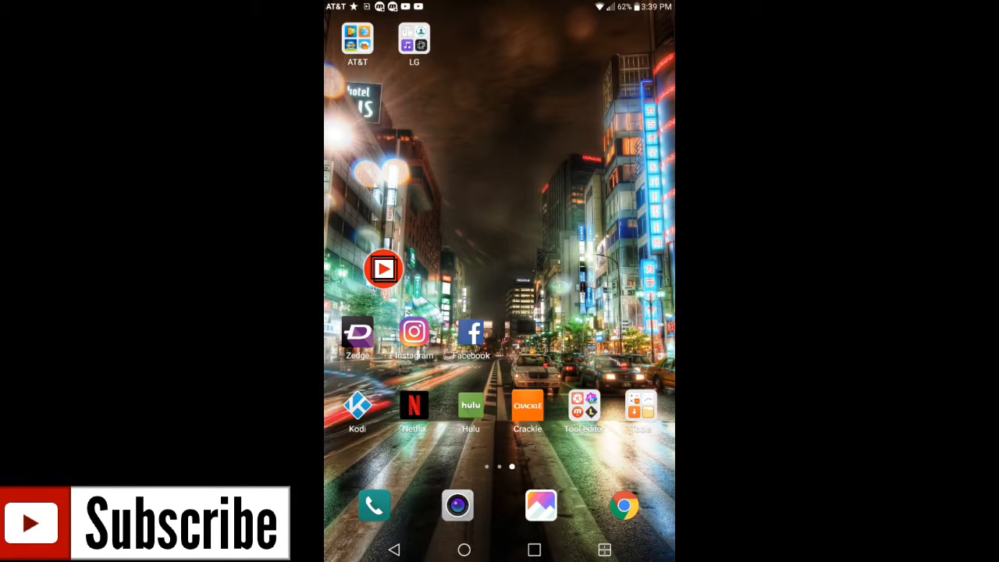
scroll(left, 3)
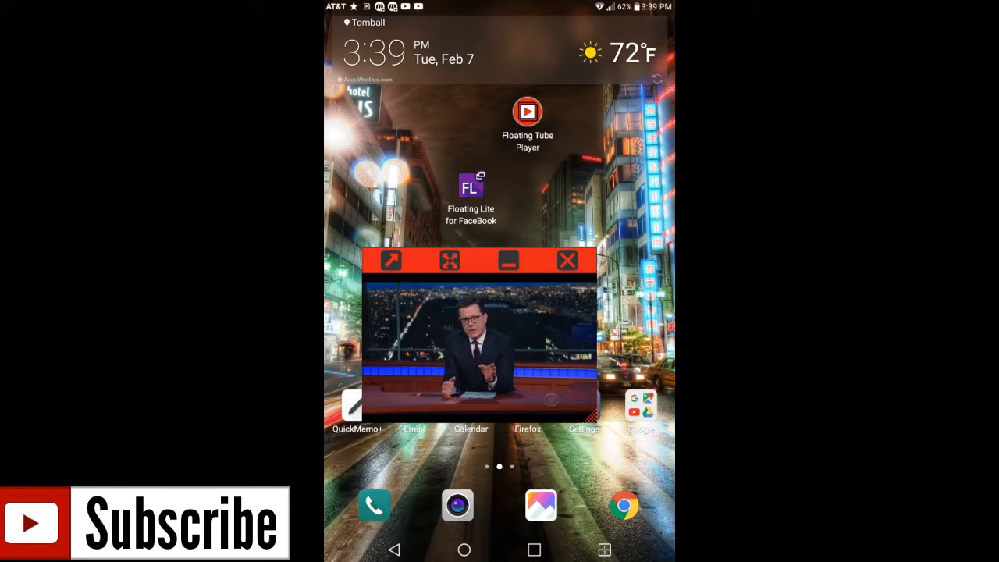
Resume the Late Show clip, then close the floating window with its X
click(478, 336)
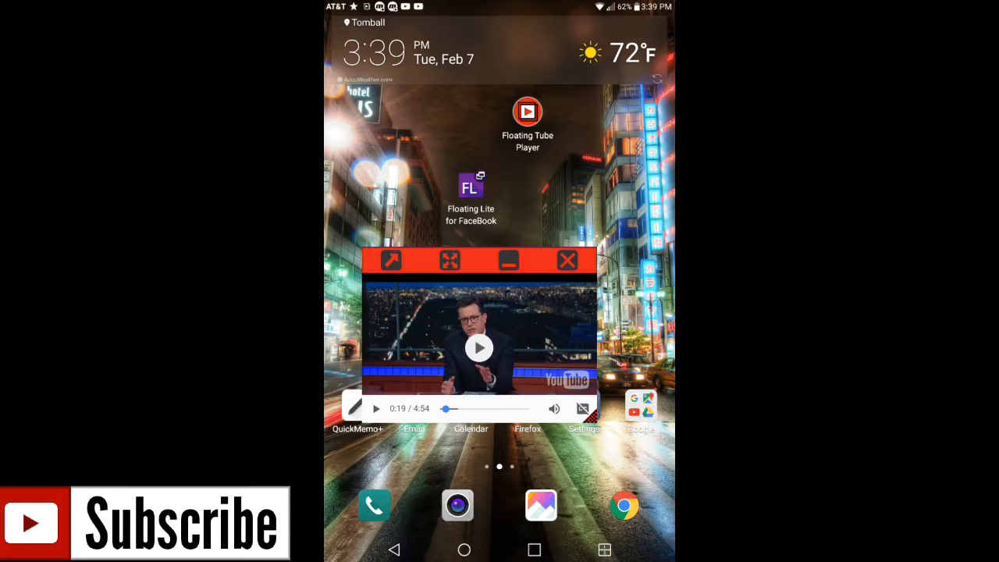
click(568, 259)
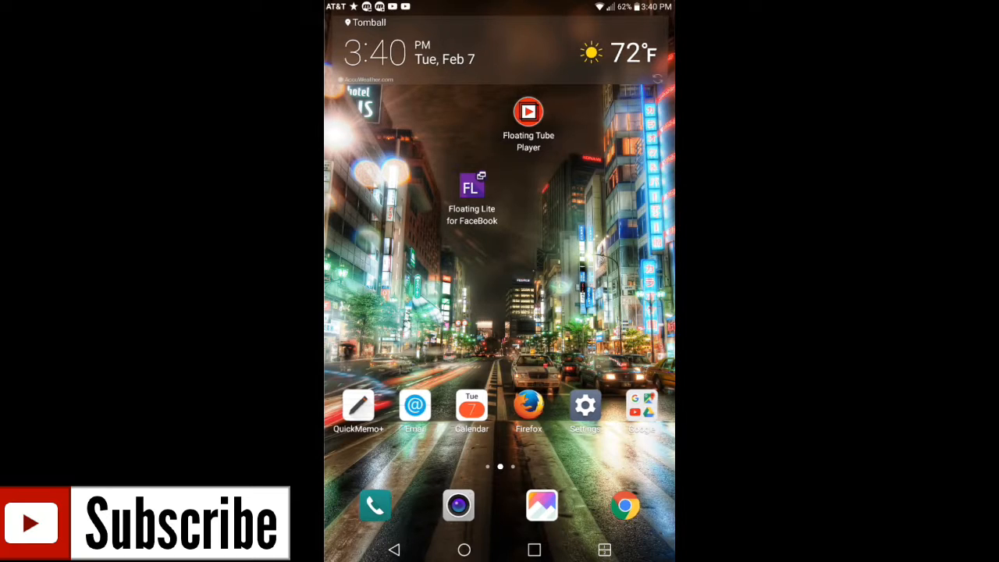
Launch Floating Lite for Facebook from its home screen icon
click(472, 187)
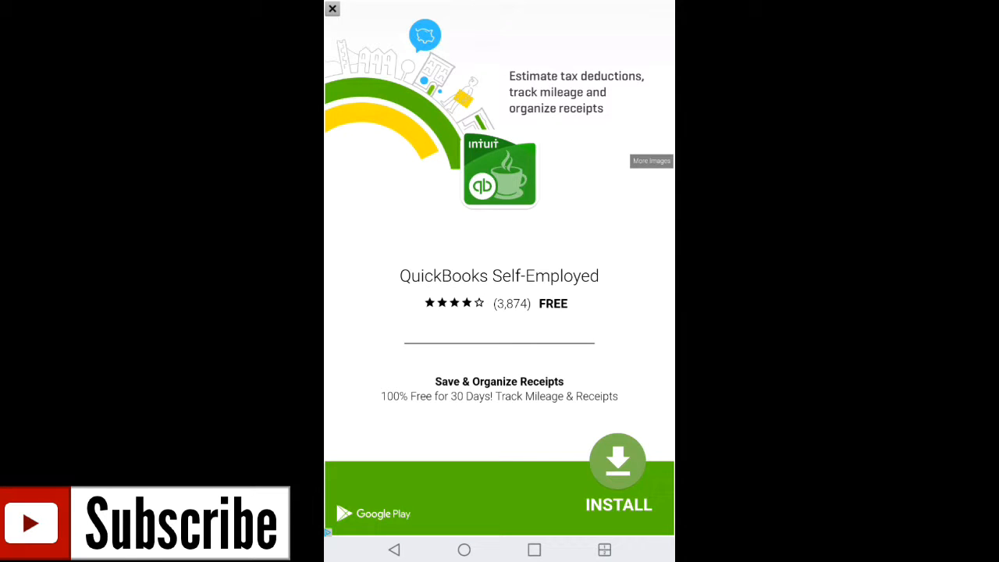
Dismiss the full-screen advertisement to reveal the Facebook news feed with posts
click(331, 9)
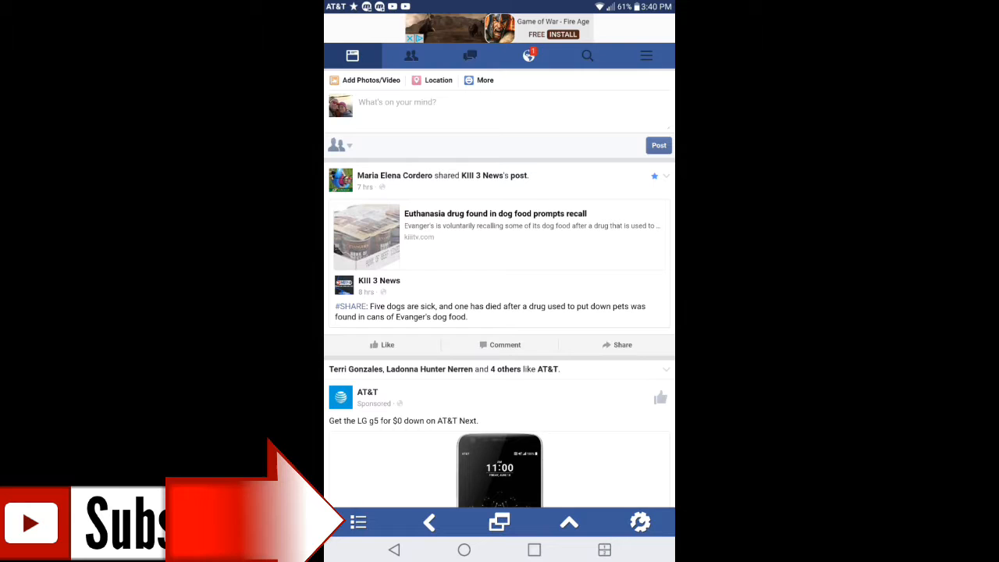
Switch the news feed into a floating window showing friend suggestions at the top
click(359, 521)
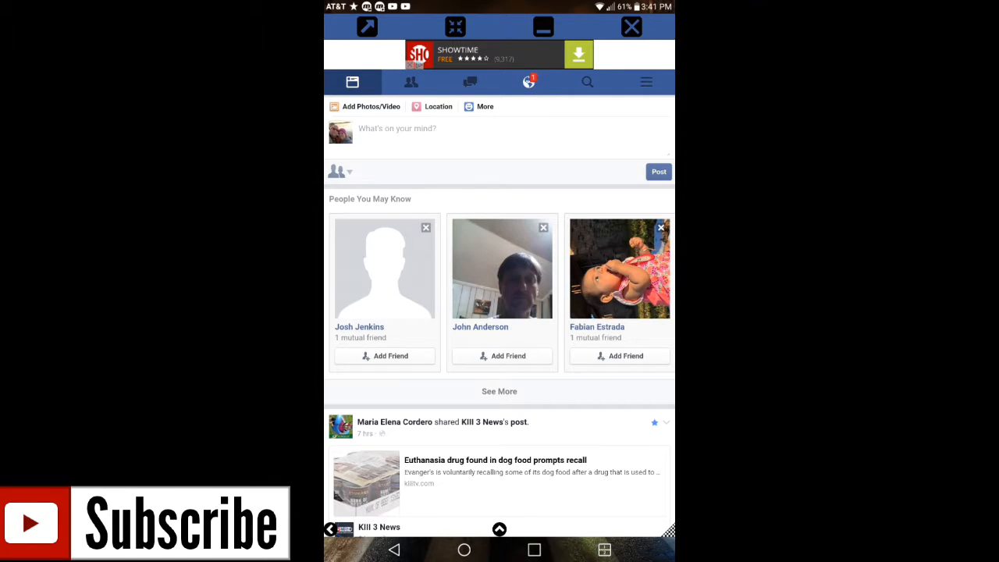
Scroll through the news feed as it returns to full-screen view
scroll(down, 3)
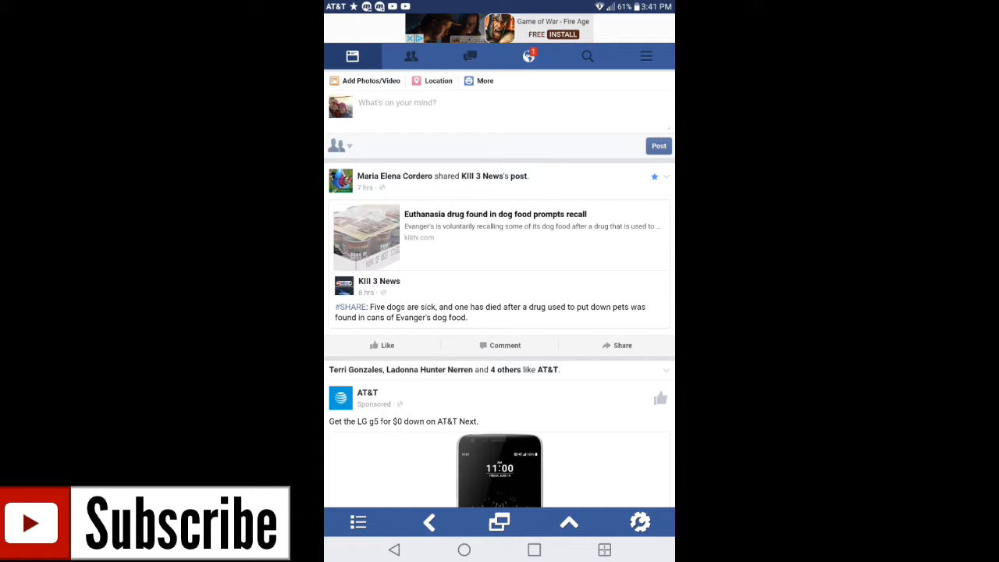
Shrink Facebook to a small floating window over the home screen, then close it
click(640, 522)
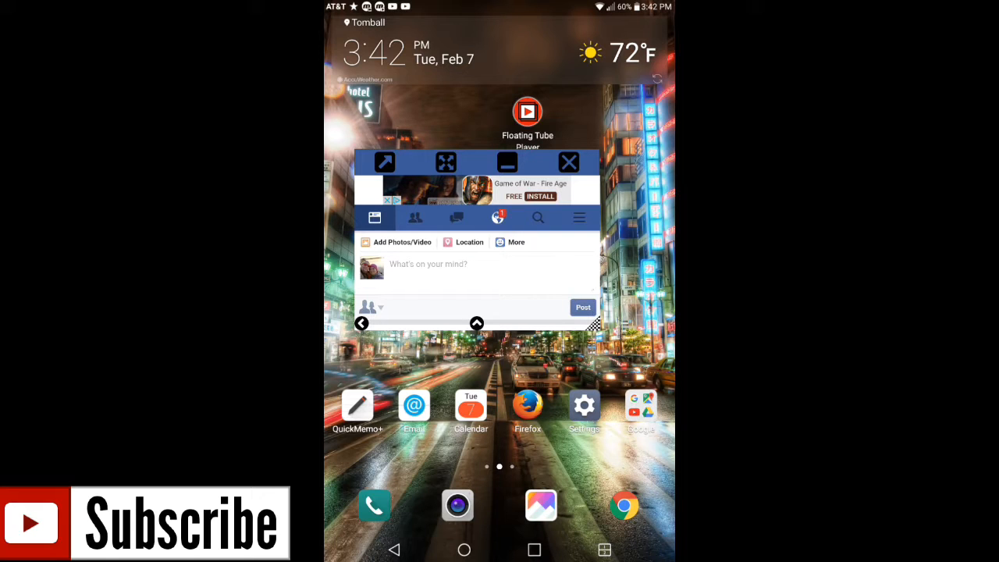
click(568, 160)
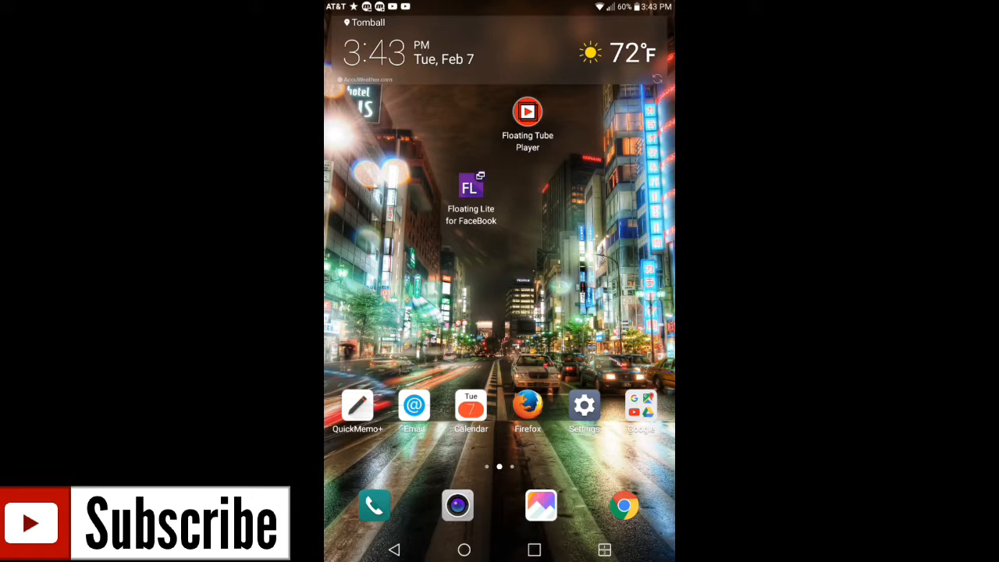